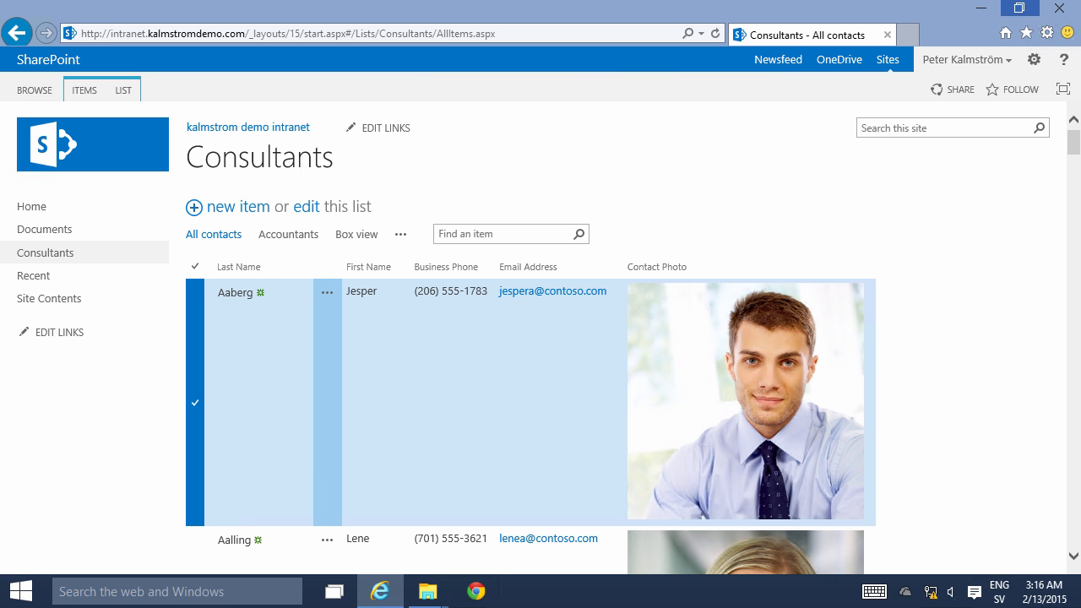
pyautogui.moveTo(527, 172)
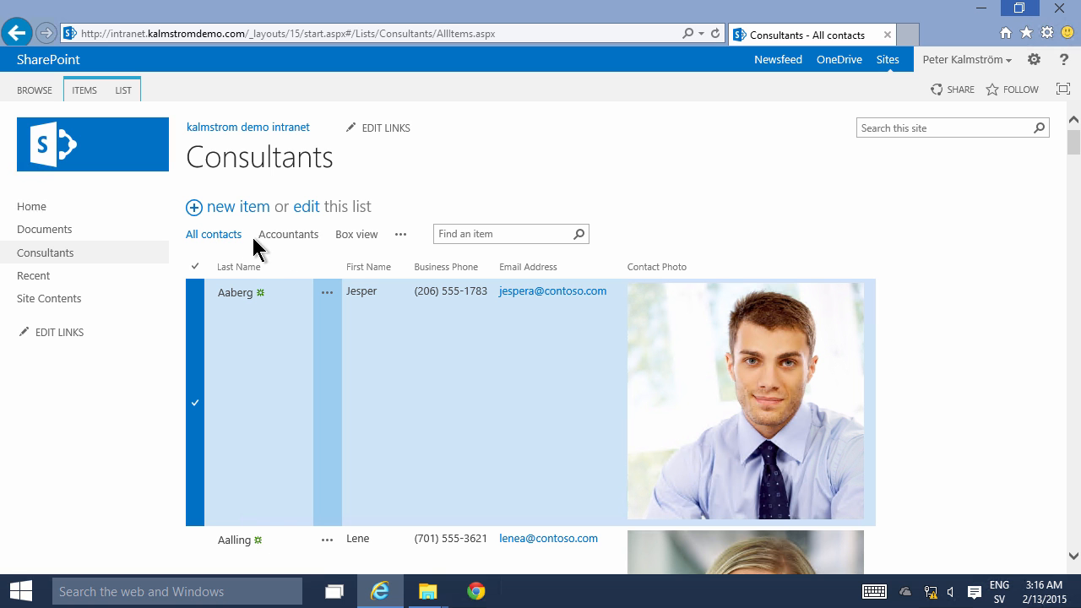
pyautogui.moveTo(211, 253)
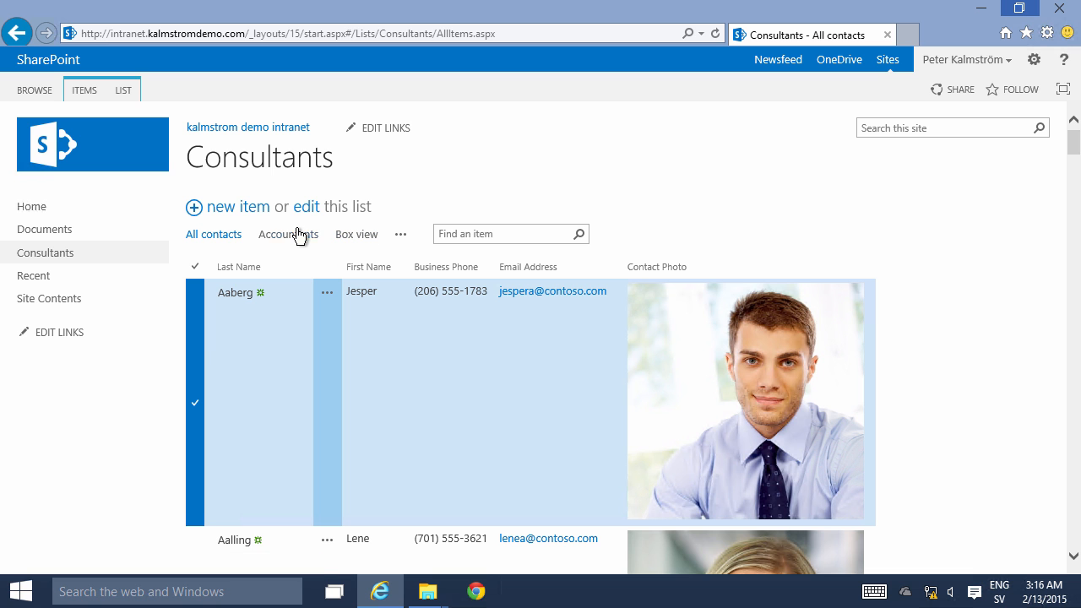
pyautogui.moveTo(402, 233)
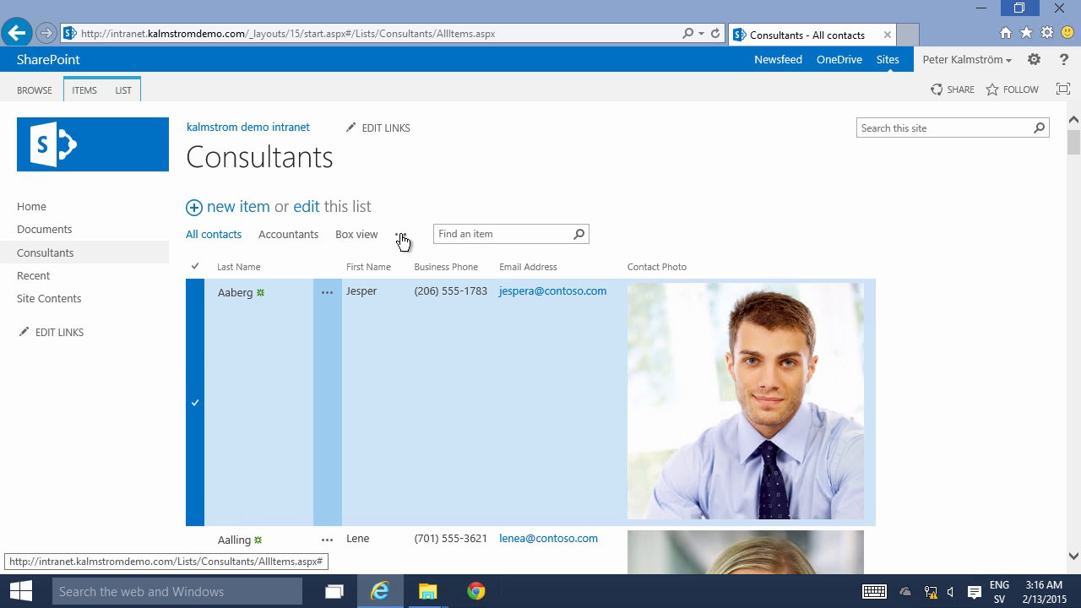
# Create a new site page named Consultants Landing from the Settings gear's Add a page
pyautogui.click(402, 237)
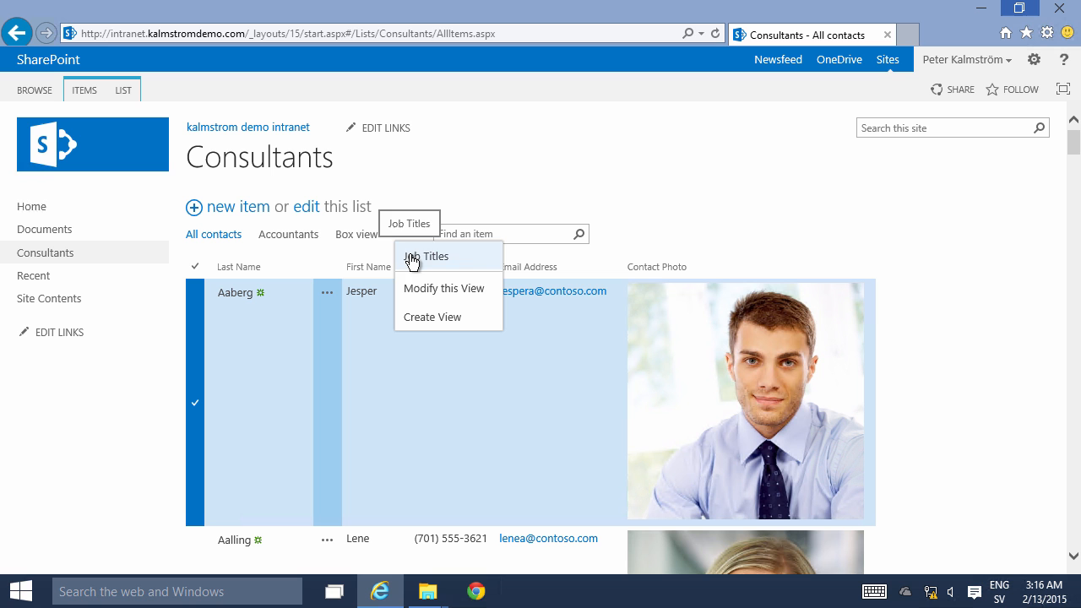
pyautogui.moveTo(437, 204)
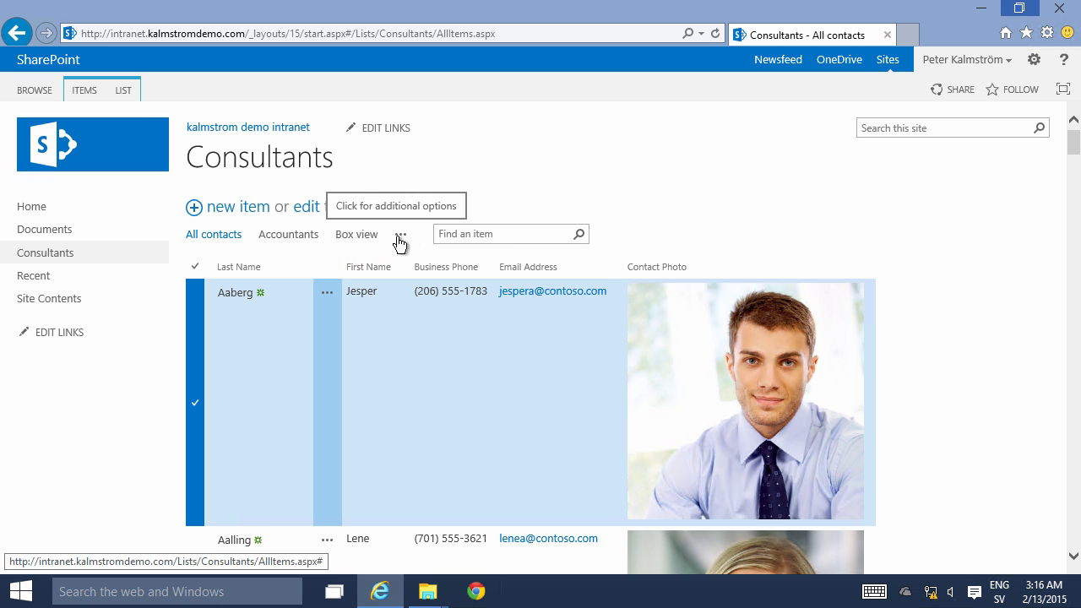
pyautogui.moveTo(409, 250)
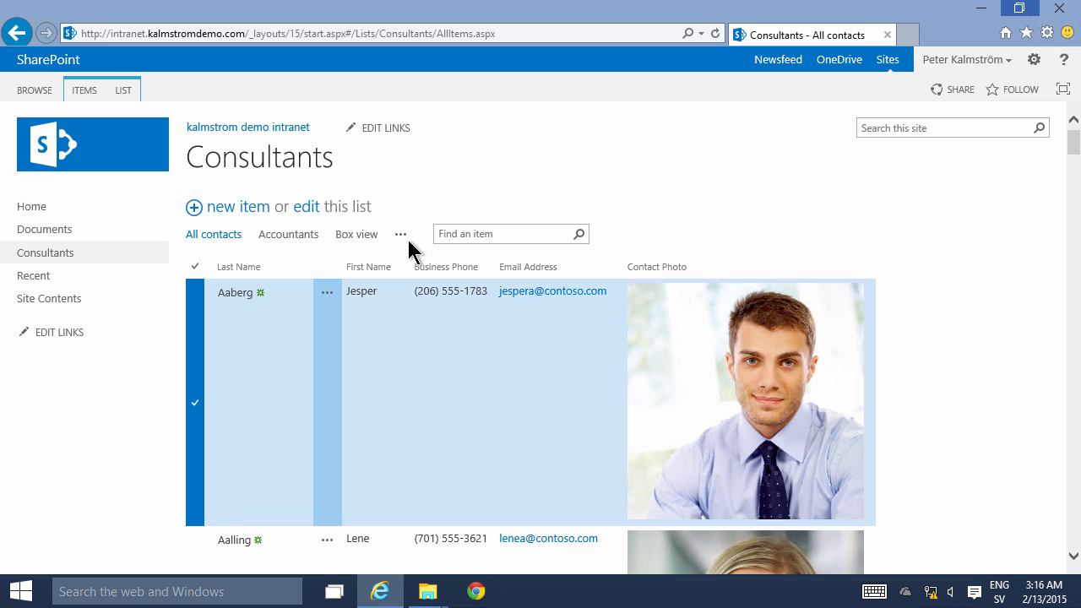
pyautogui.moveTo(402, 233)
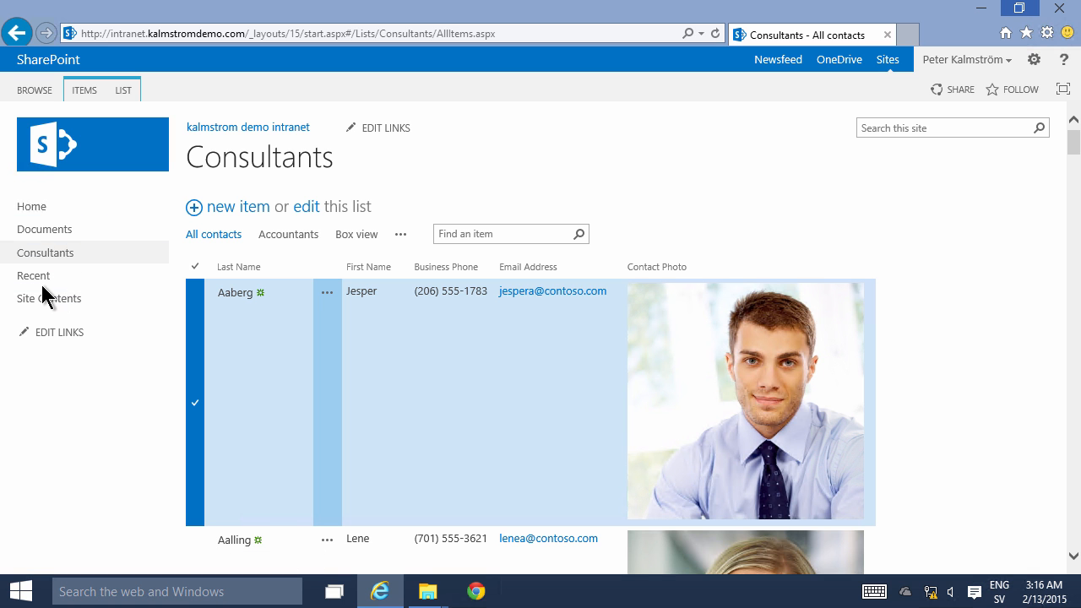
pyautogui.moveTo(44, 230)
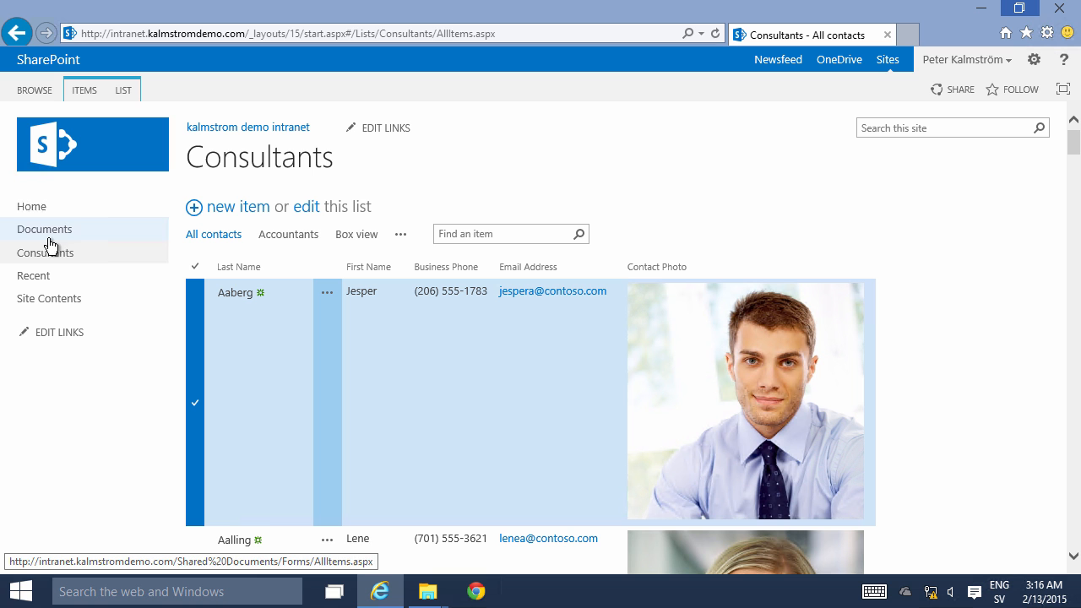
pyautogui.moveTo(920, 71)
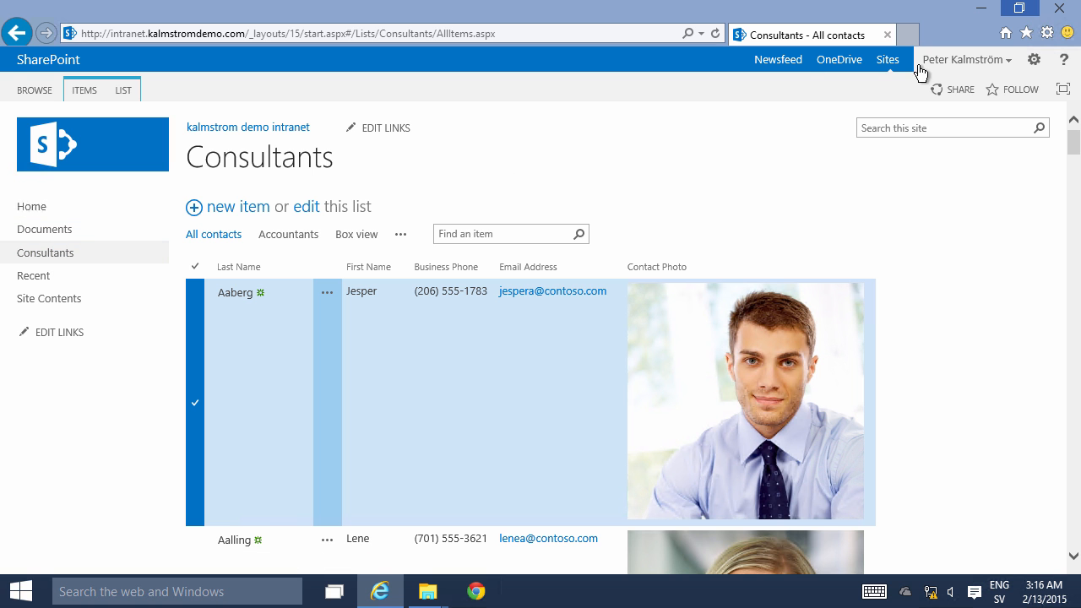
pyautogui.click(1034, 59)
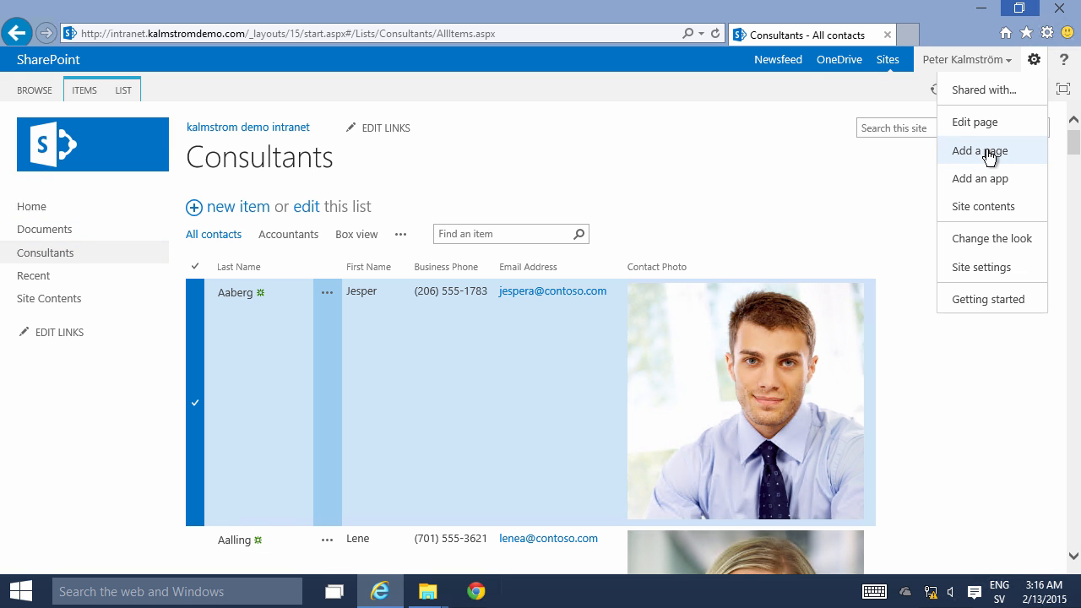
pyautogui.click(979, 150)
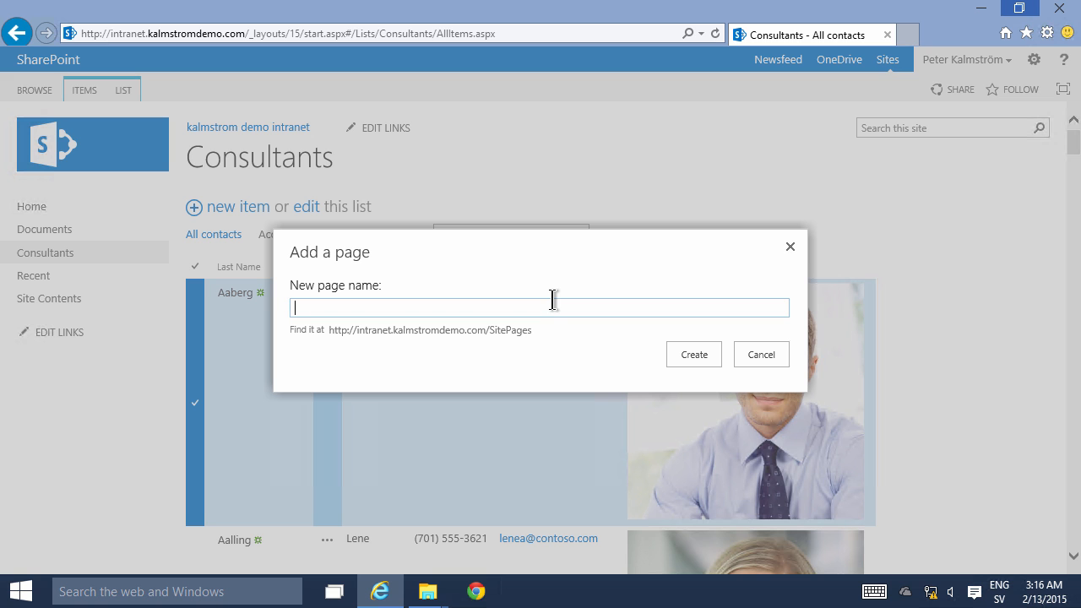
pyautogui.write('Consultants Landing')
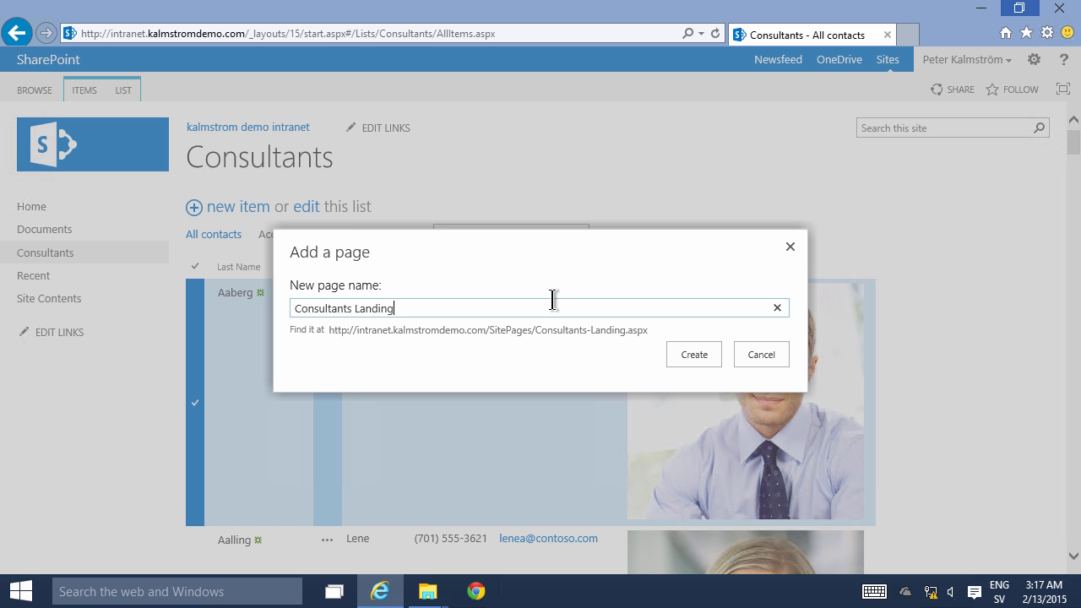
pyautogui.click(692, 355)
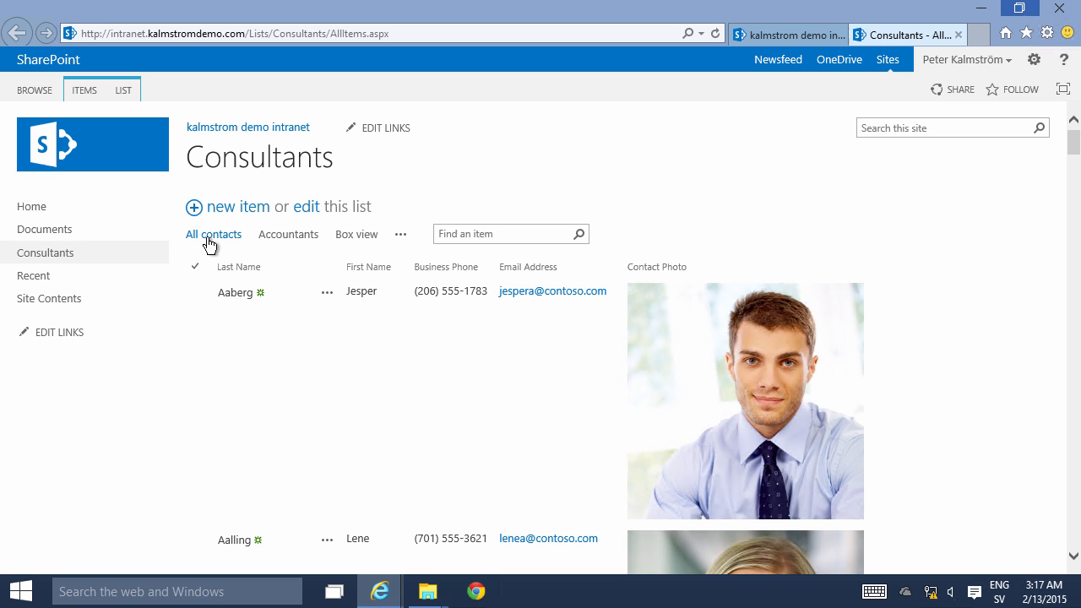
# Visit the All contacts, Accountants and remaining Consultants views to collect their addresses
pyautogui.click(212, 233)
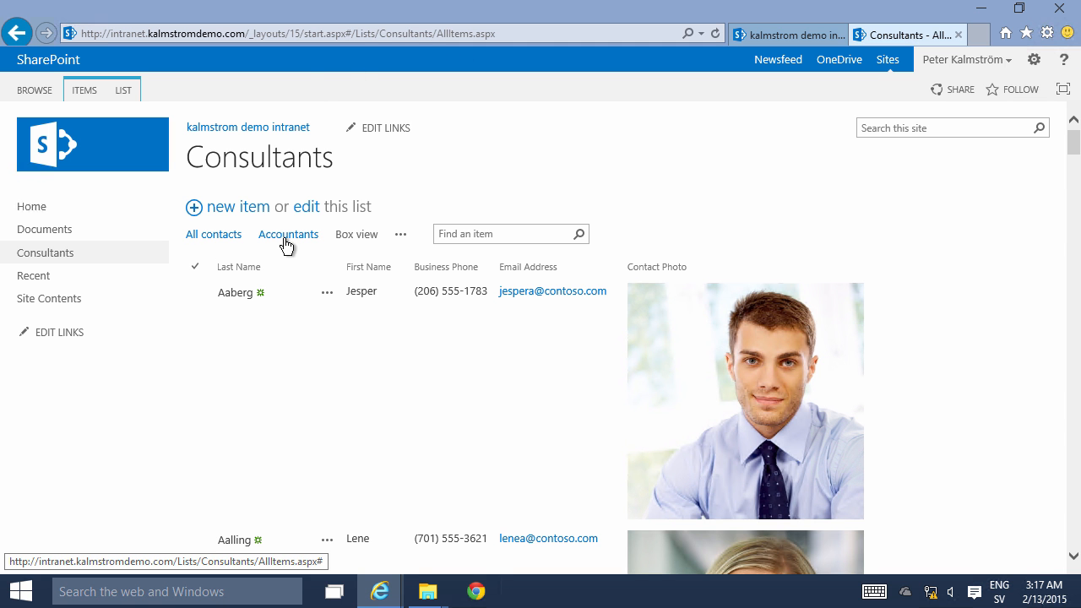
pyautogui.click(287, 233)
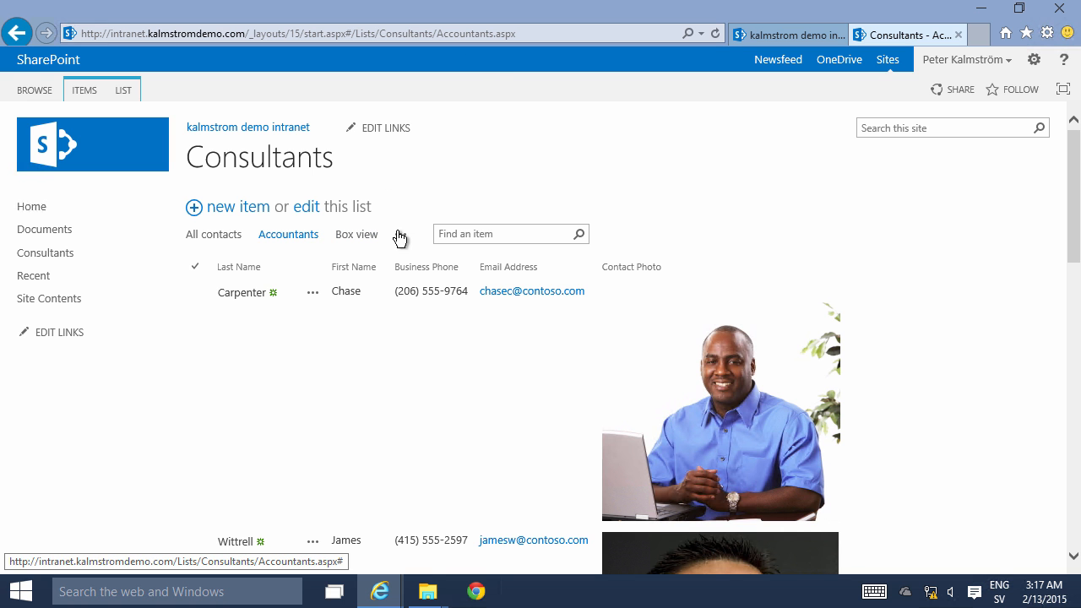
pyautogui.click(355, 233)
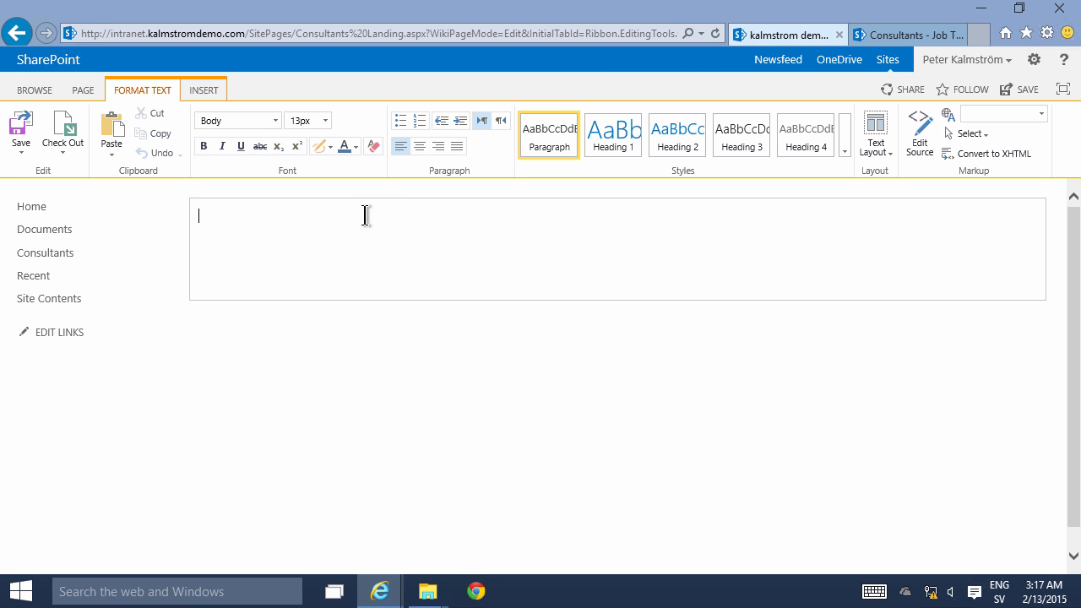
# Add a Job Titles hyperlink to that list view and start a new line below it
pyautogui.write('Job Titles')
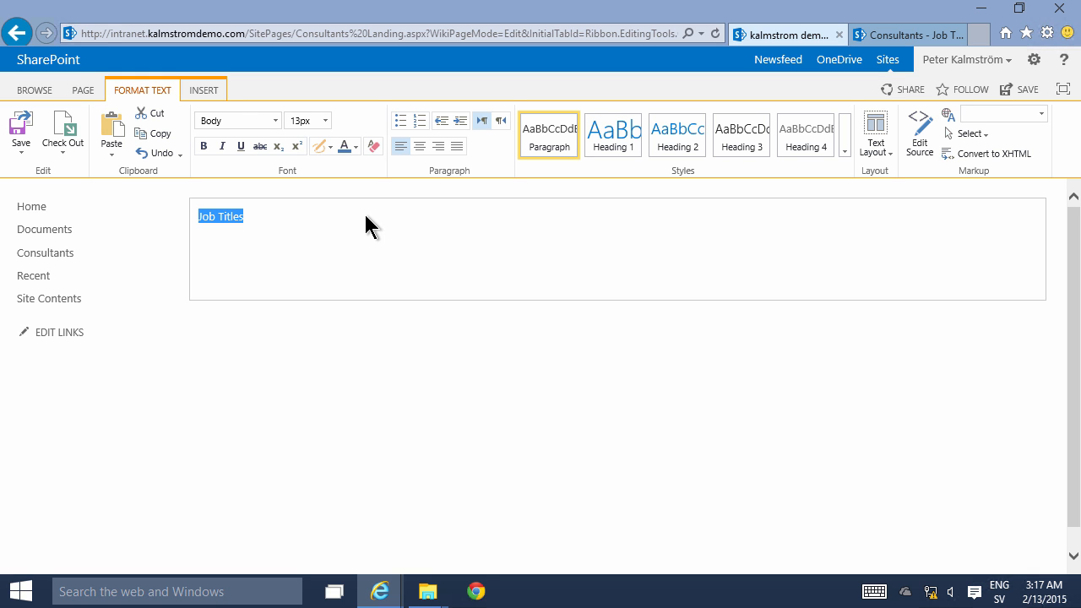
pyautogui.click(203, 89)
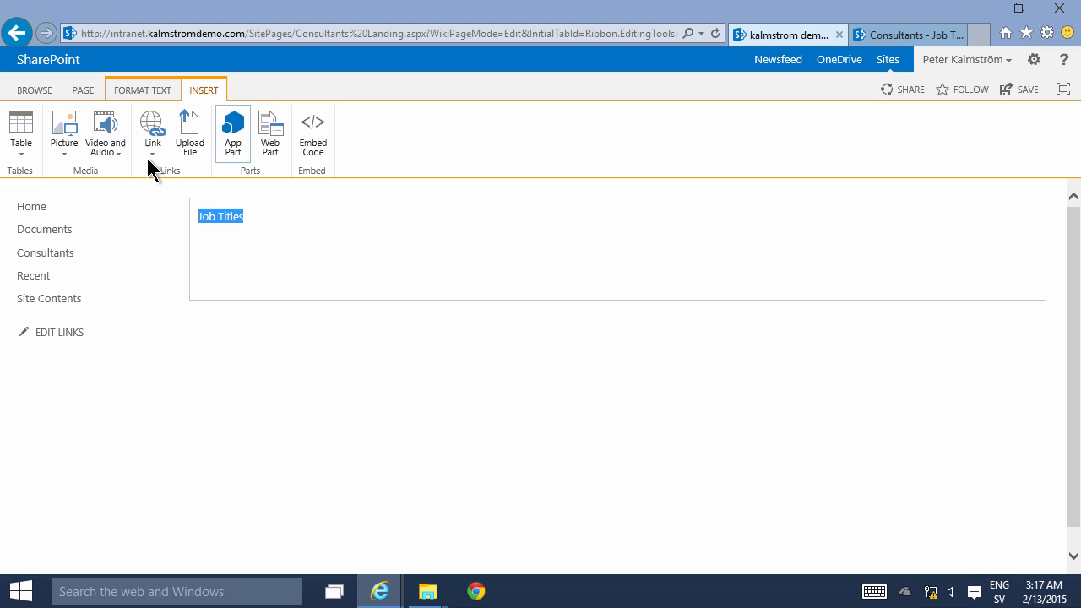
pyautogui.click(152, 127)
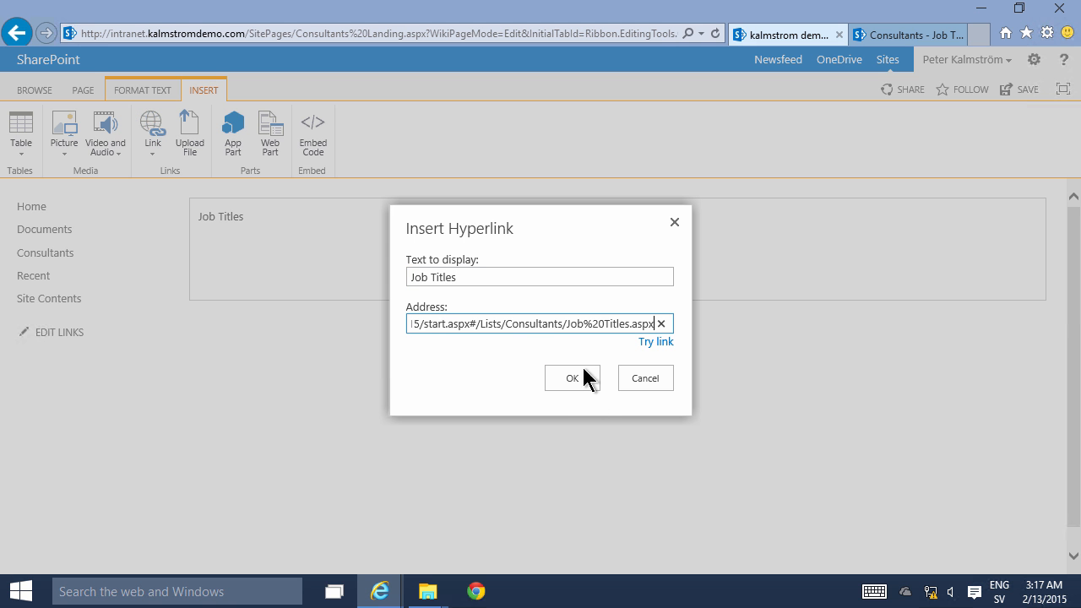
pyautogui.click(573, 378)
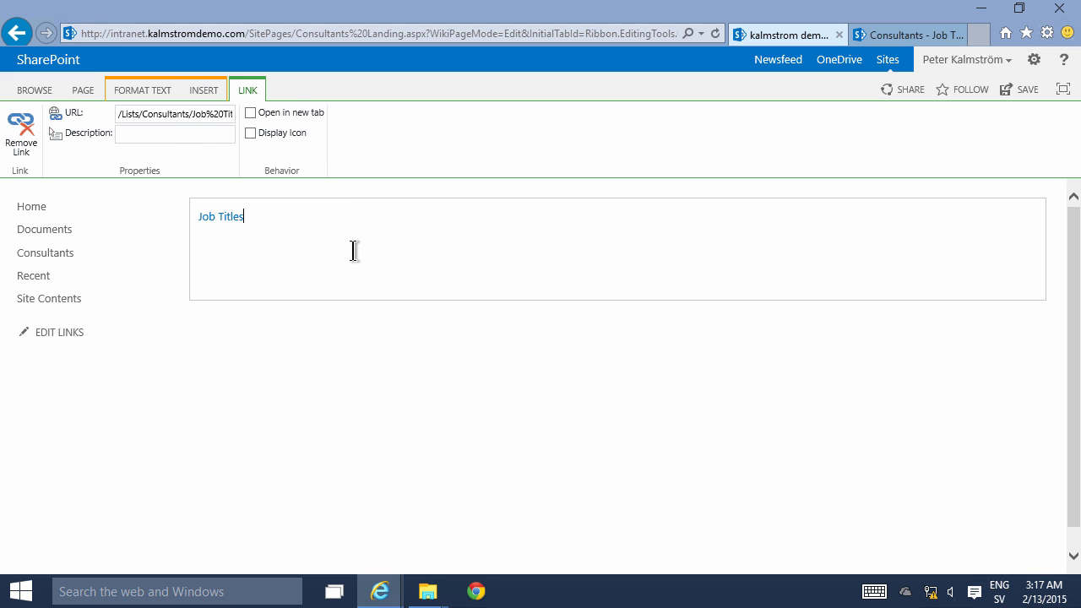
pyautogui.click(142, 90)
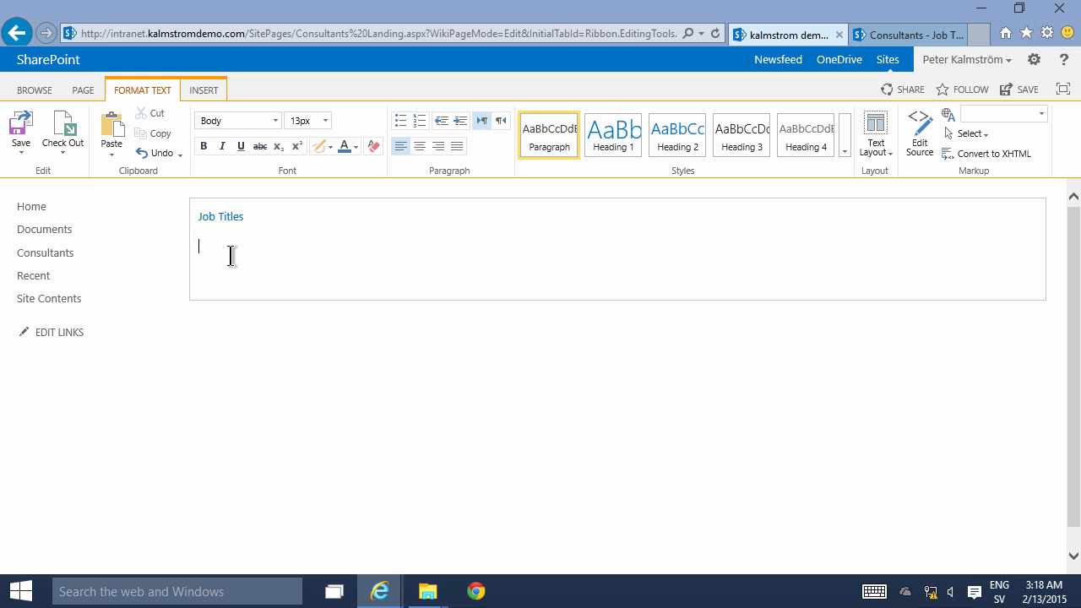
# Insert [[View: wiki links to the Consultants All contacts and Job Titles views
pyautogui.write('[[')
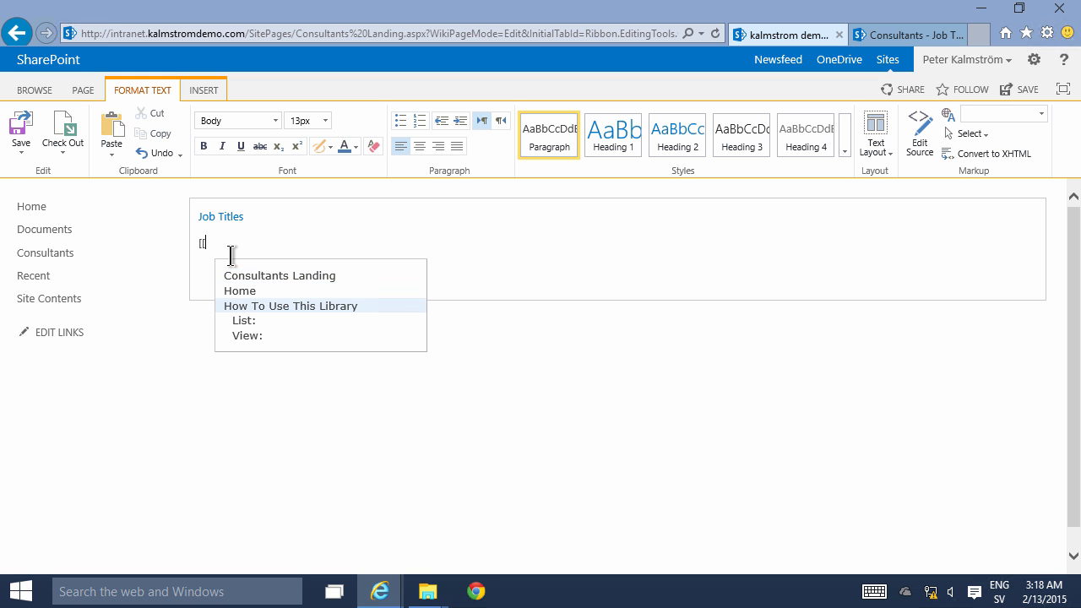
pyautogui.moveTo(247, 334)
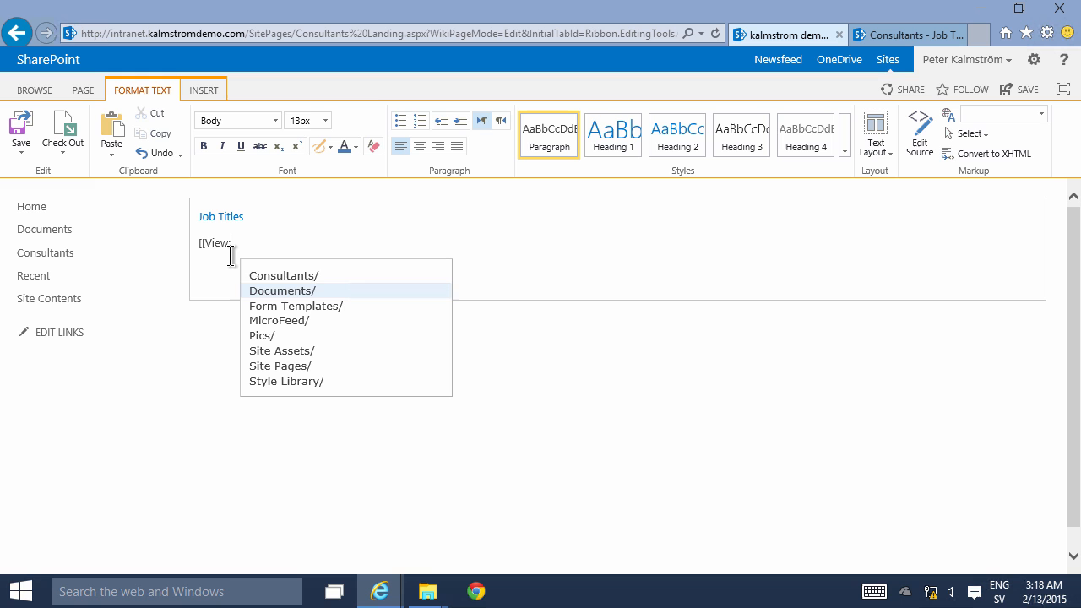
pyautogui.moveTo(284, 275)
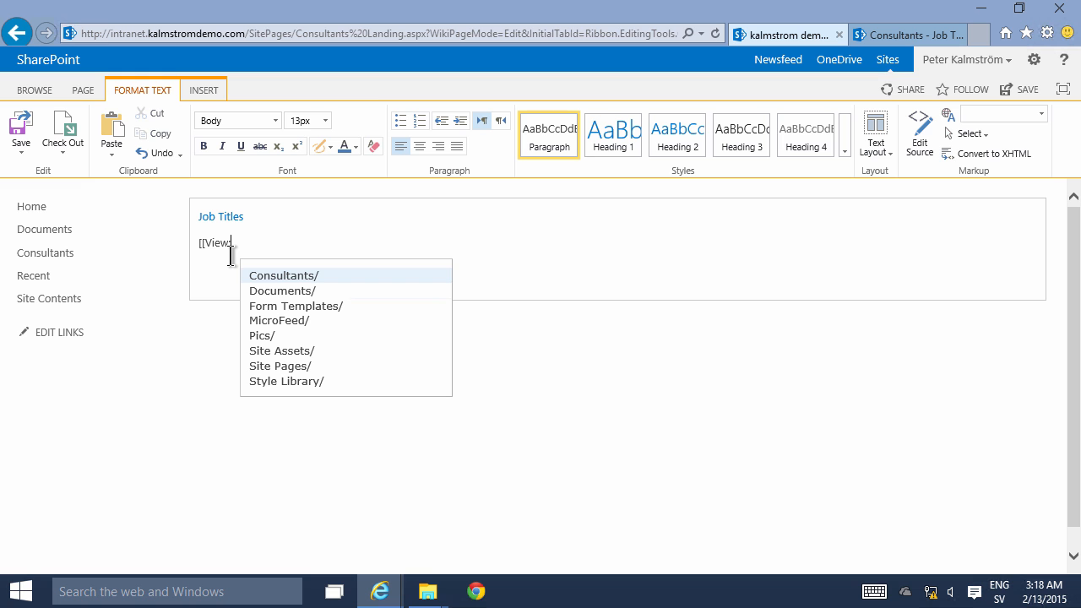
pyautogui.click(284, 276)
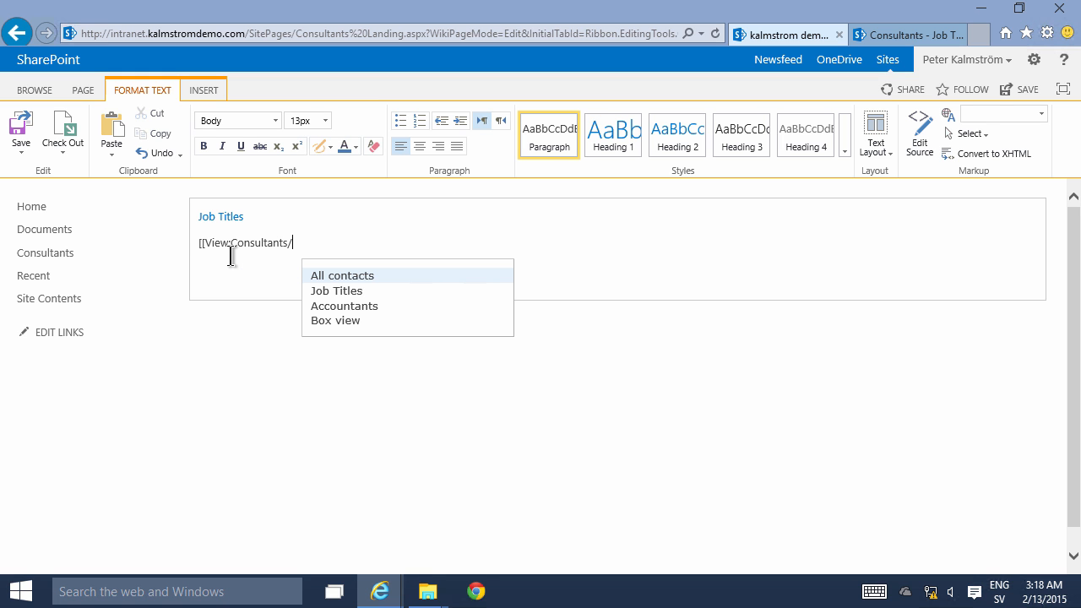
pyautogui.click(341, 276)
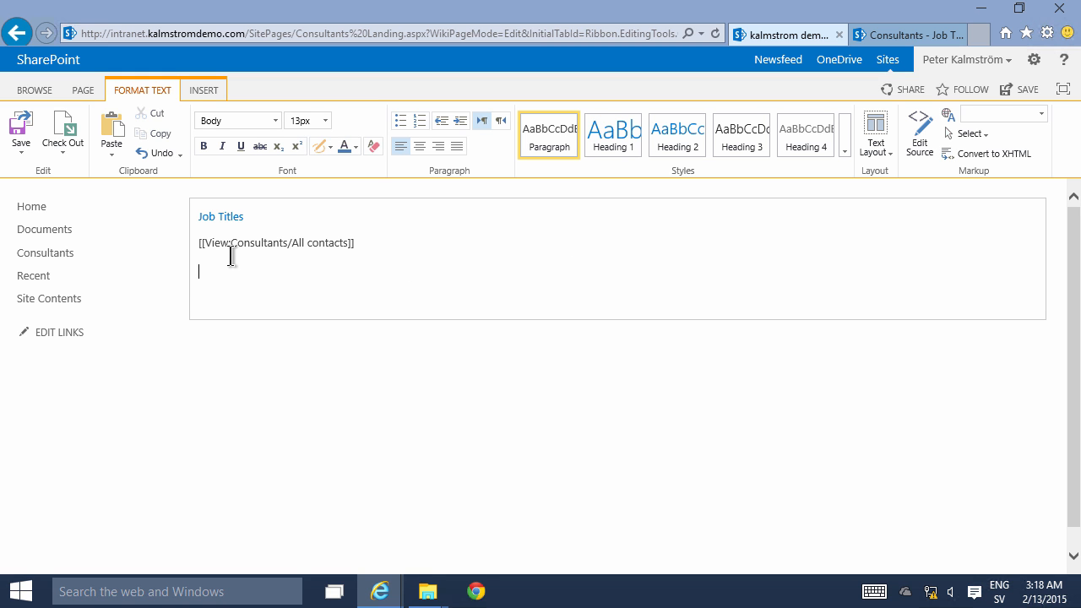
pyautogui.write('[[')
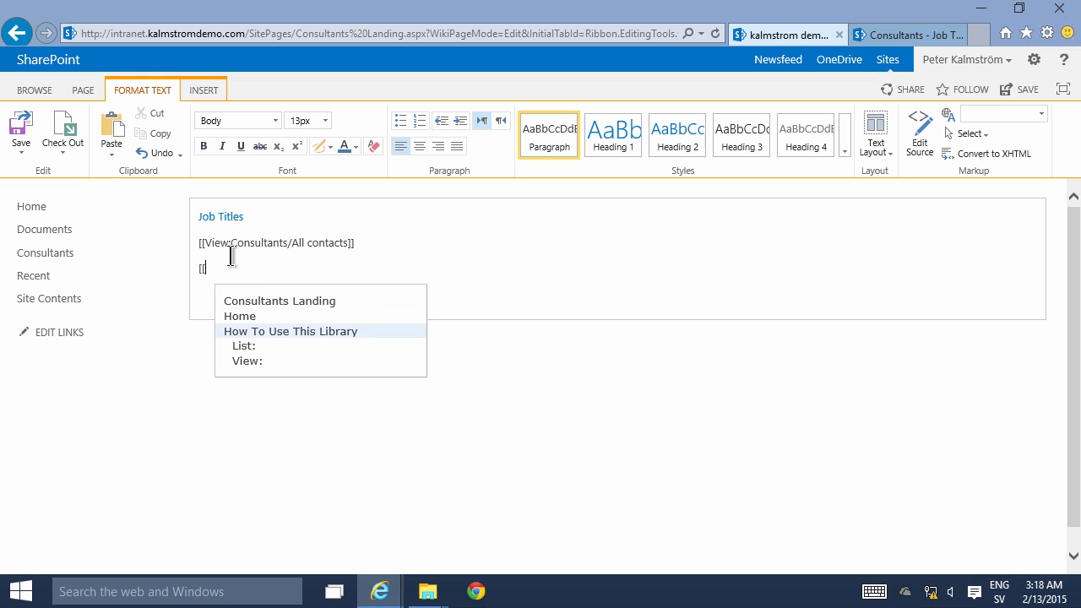
pyautogui.write('View:')
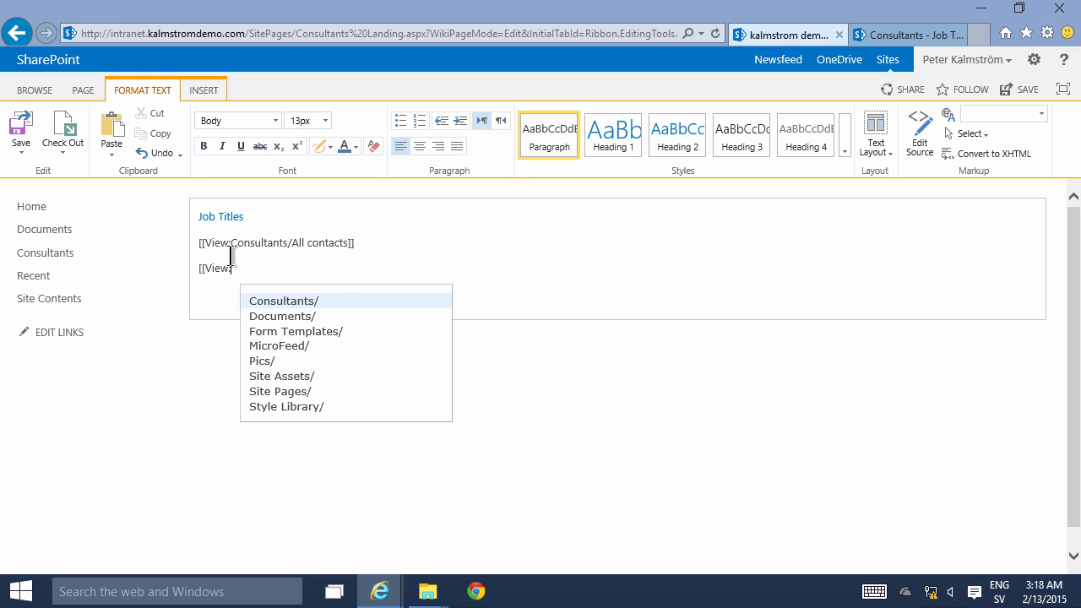
pyautogui.click(284, 301)
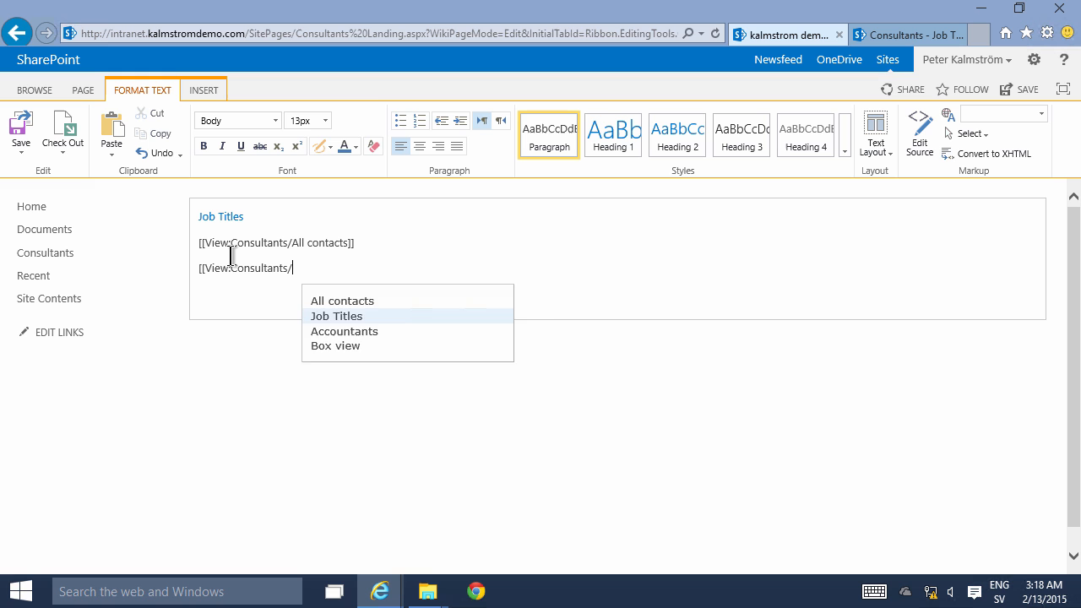
pyautogui.click(336, 316)
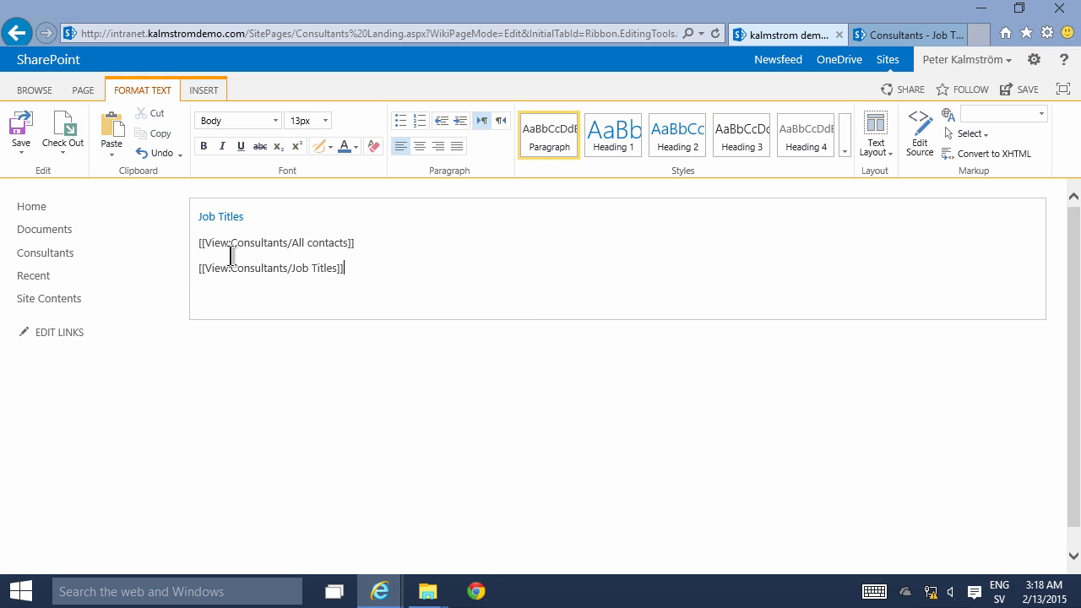
# Insert wiki links to the Accountants and Box view views and save the page
pyautogui.write('[[View:')
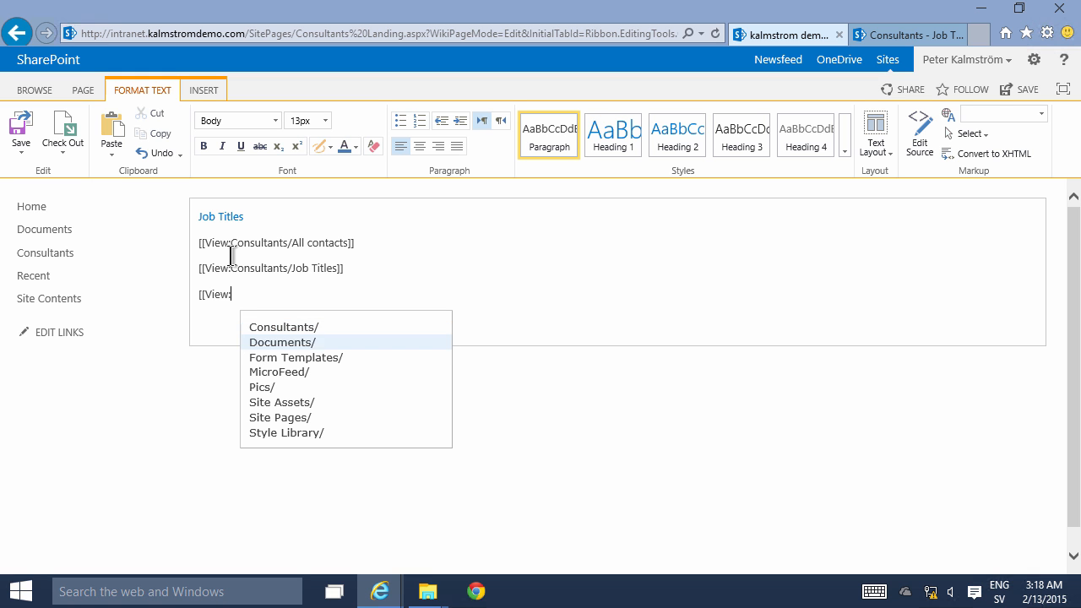
pyautogui.click(283, 328)
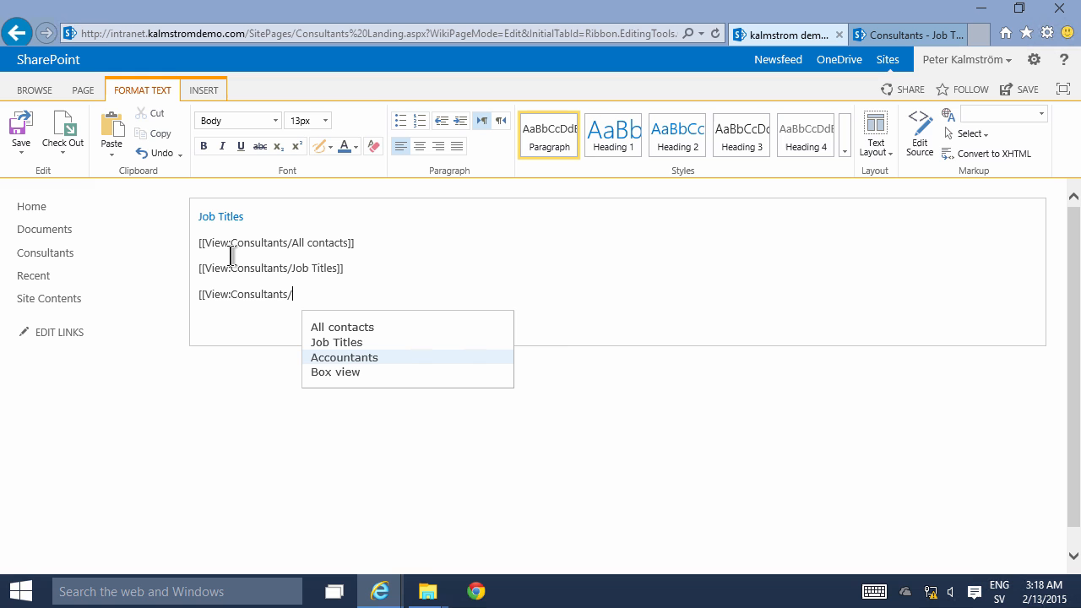
pyautogui.click(344, 358)
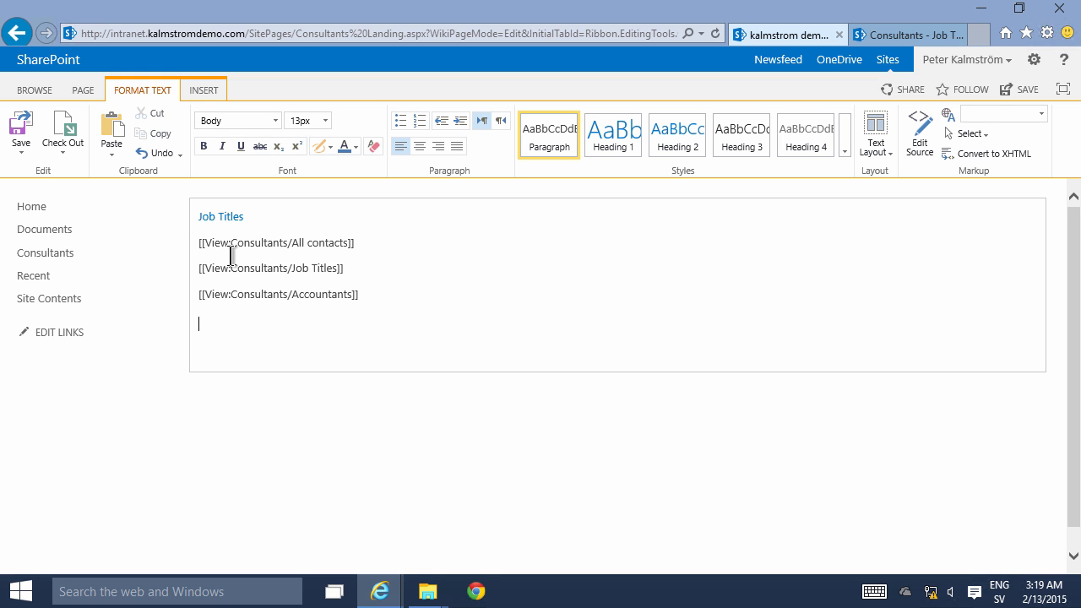
pyautogui.write('[[View:Consultants/Box view')
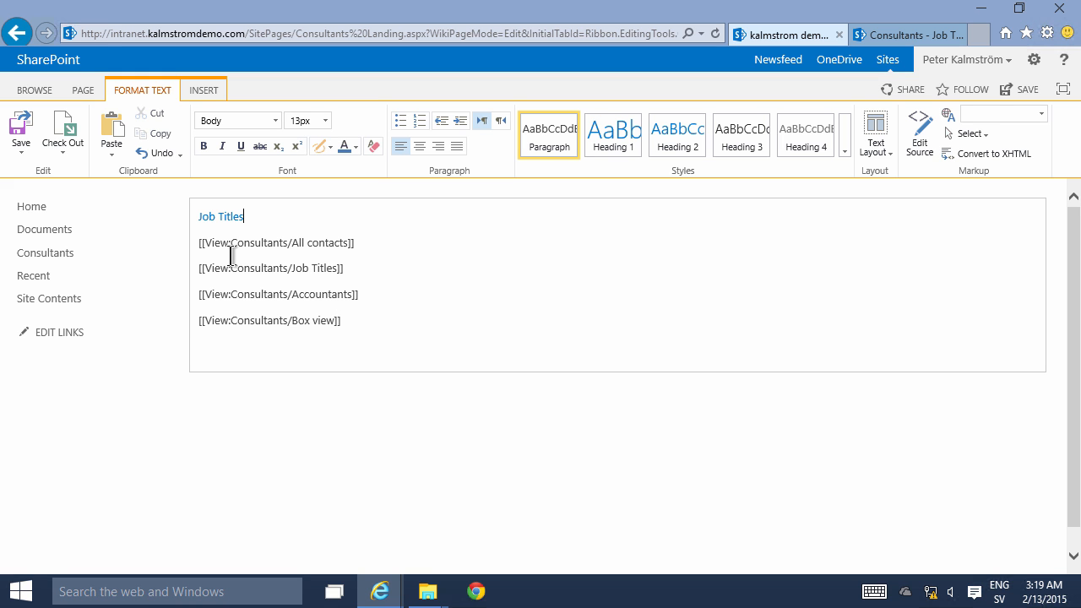
pyautogui.click(344, 267)
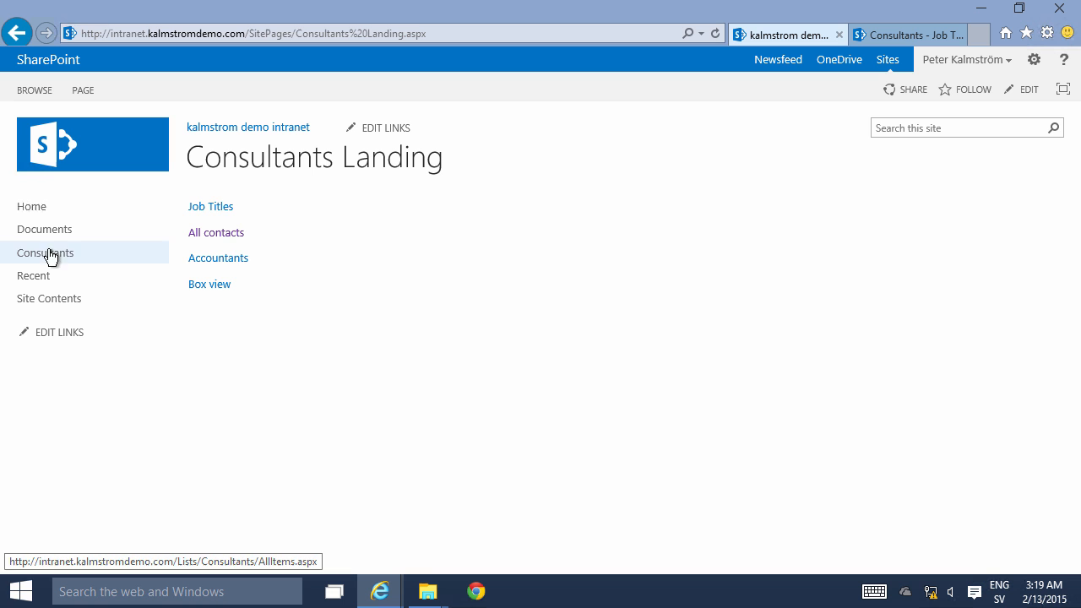
pyautogui.moveTo(209, 206)
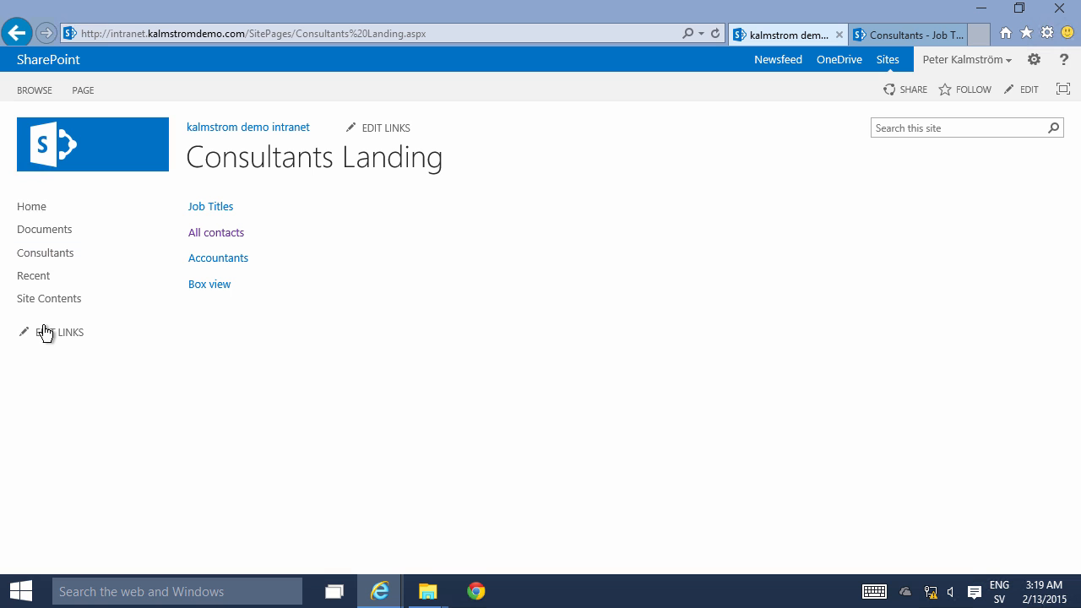
# Replace Quick Launch's Consultants entry with a Consultants link to the landing page URL
pyautogui.click(60, 331)
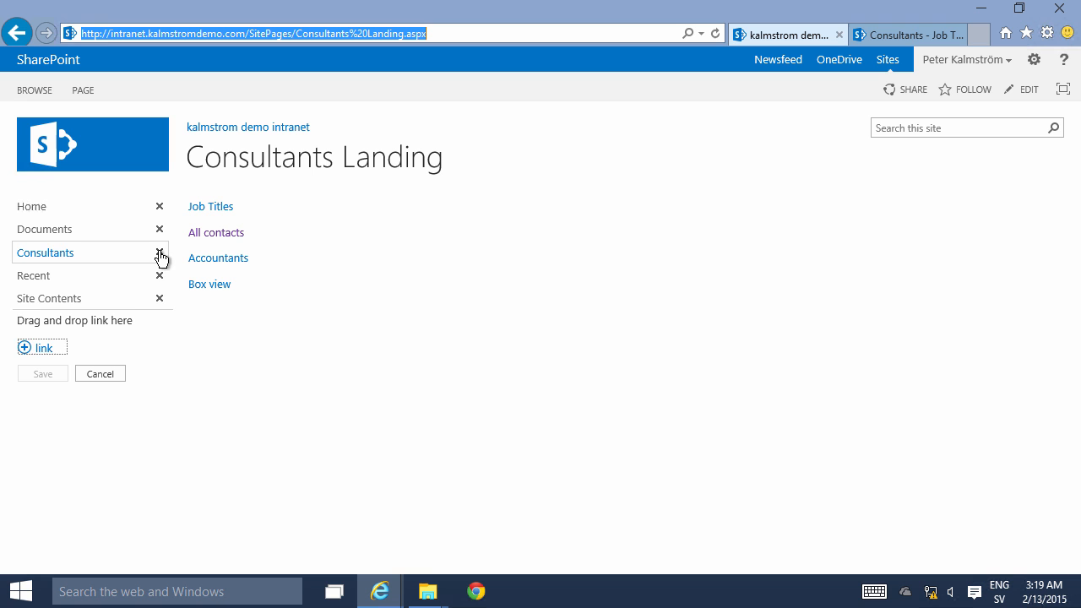
pyautogui.click(159, 253)
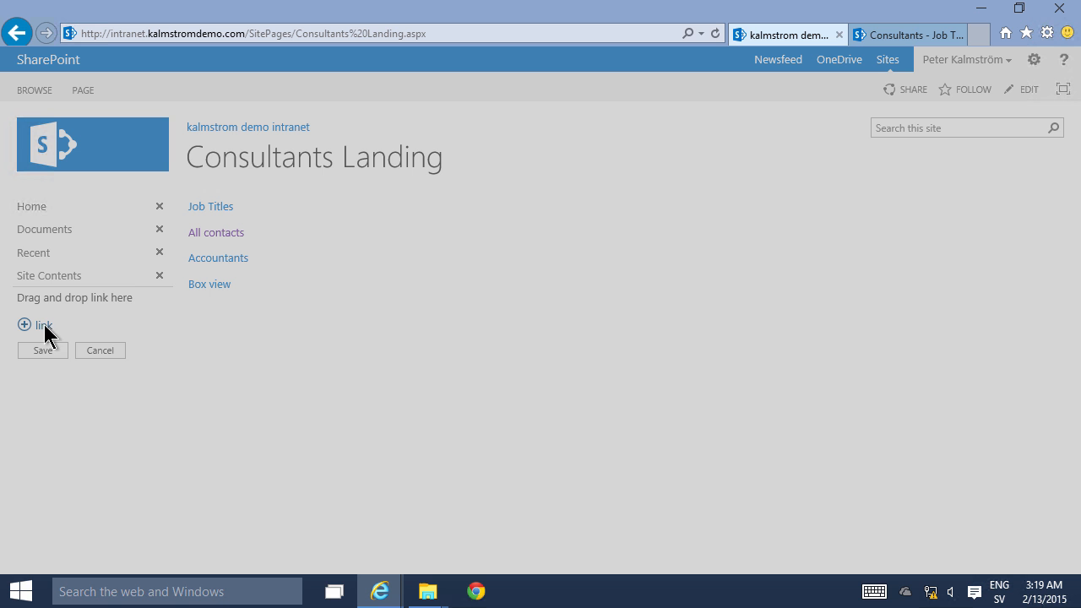
pyautogui.click(41, 324)
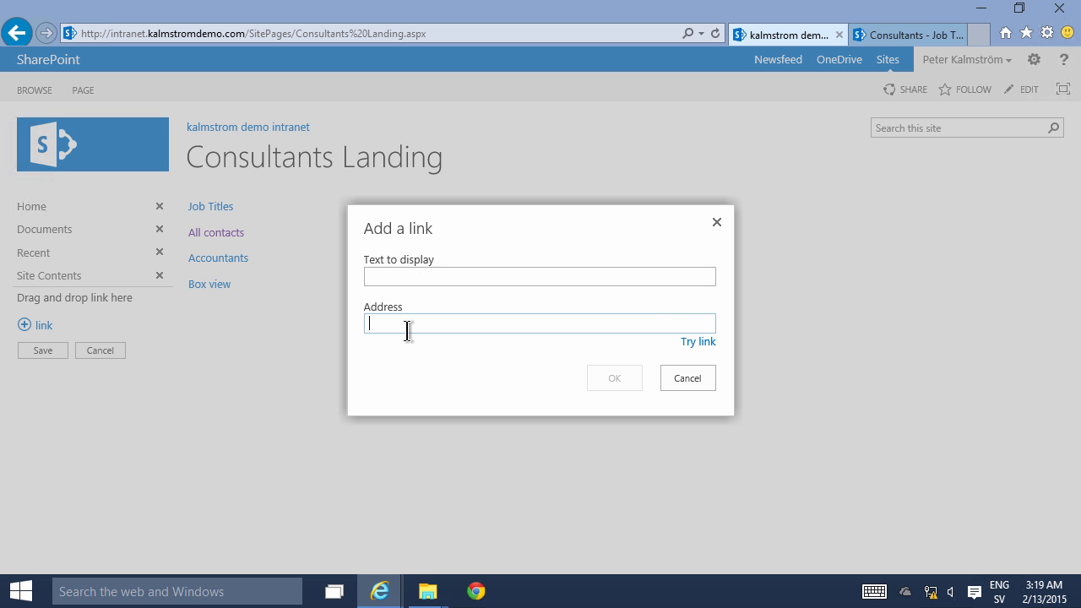
pyautogui.write('Consultants')
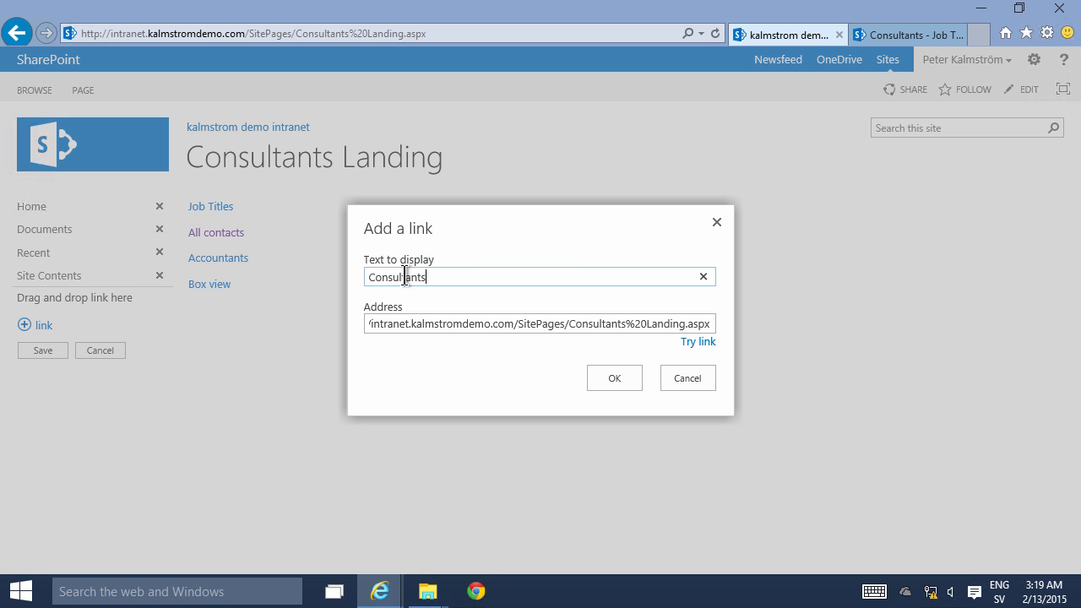
pyautogui.click(614, 378)
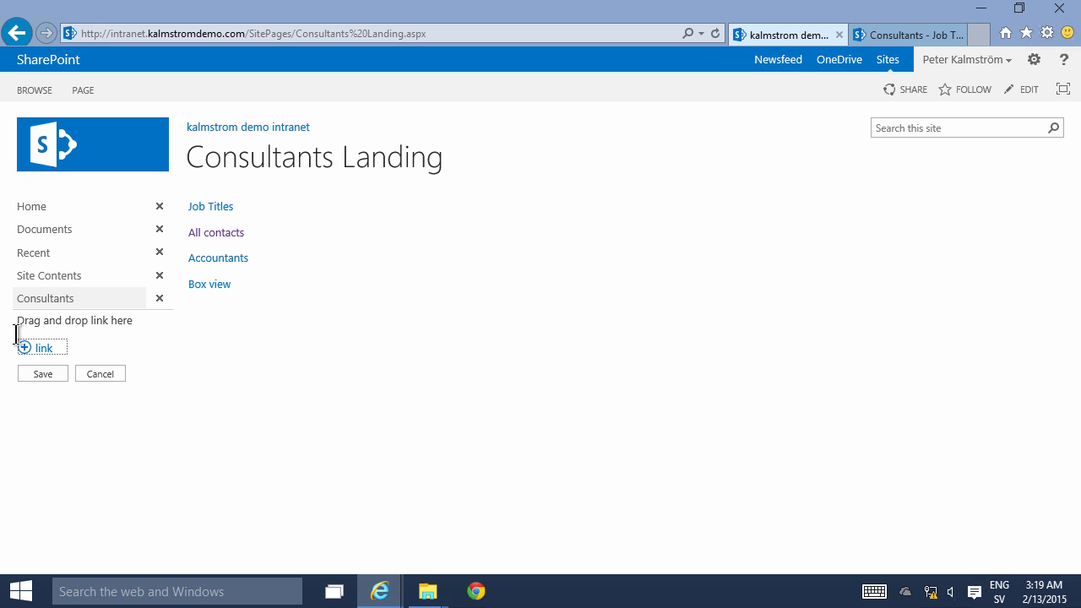